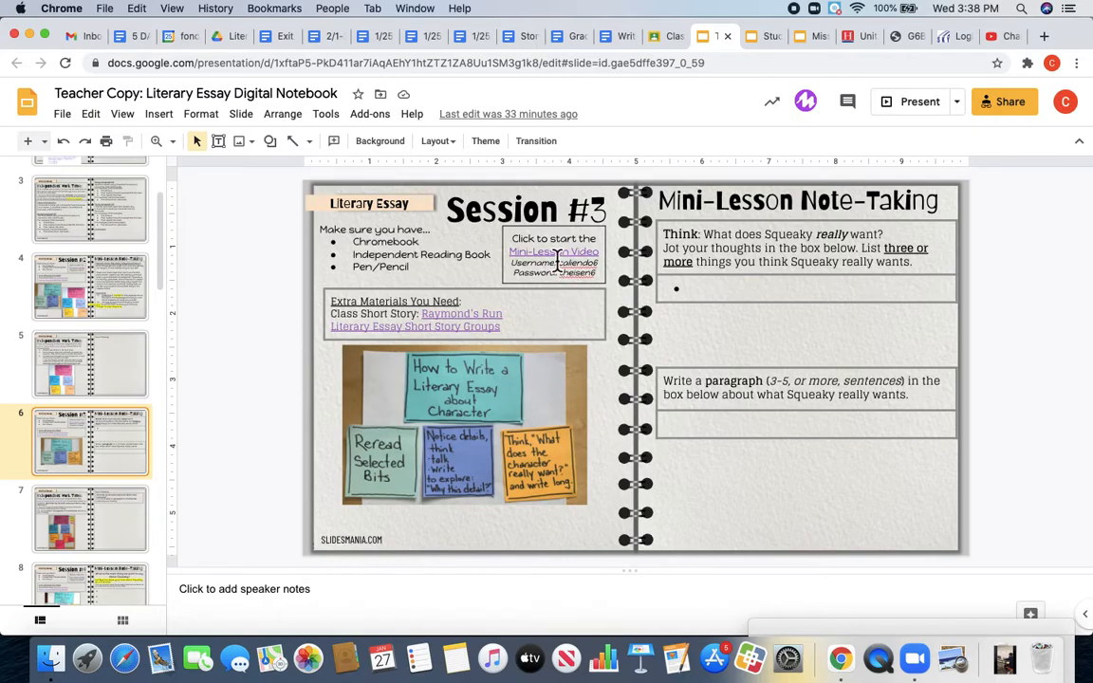
Check the Mini-Lesson Video link and answer box, then show slide 7, Independent Work Time.
click(554, 250)
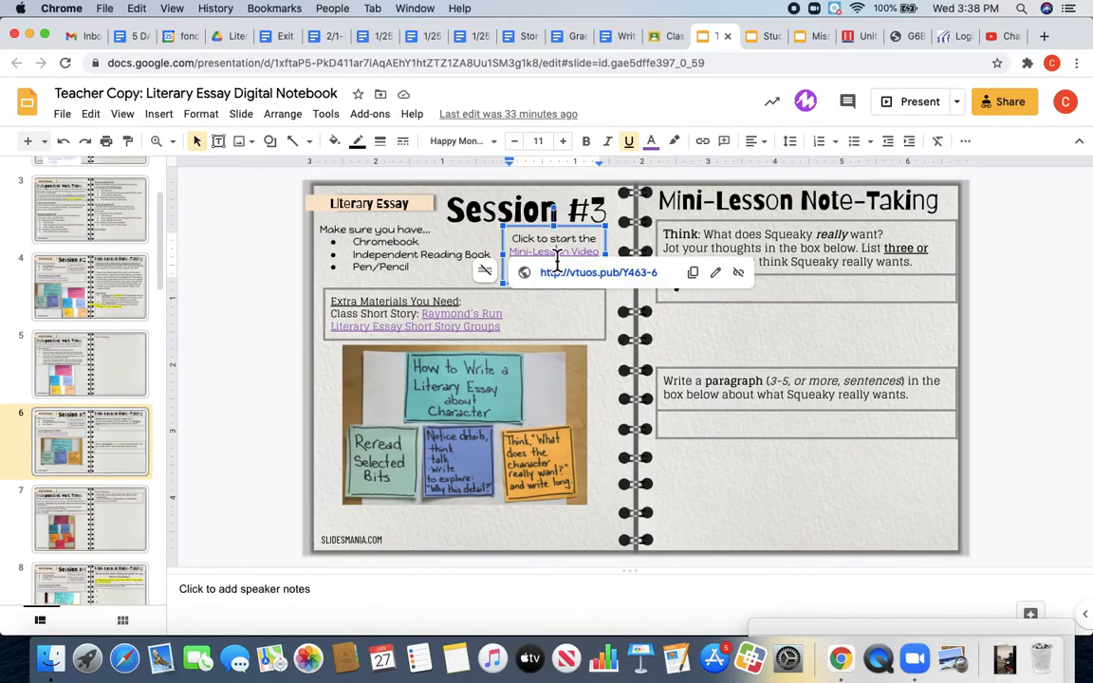
mouse_move(605, 381)
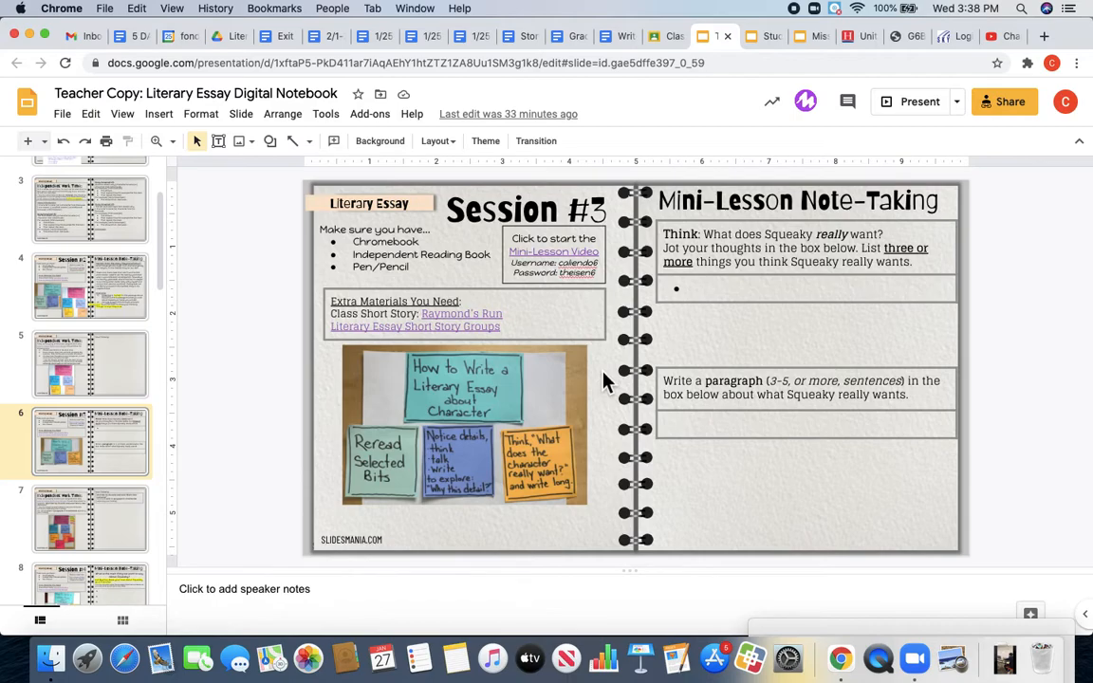
mouse_move(694, 218)
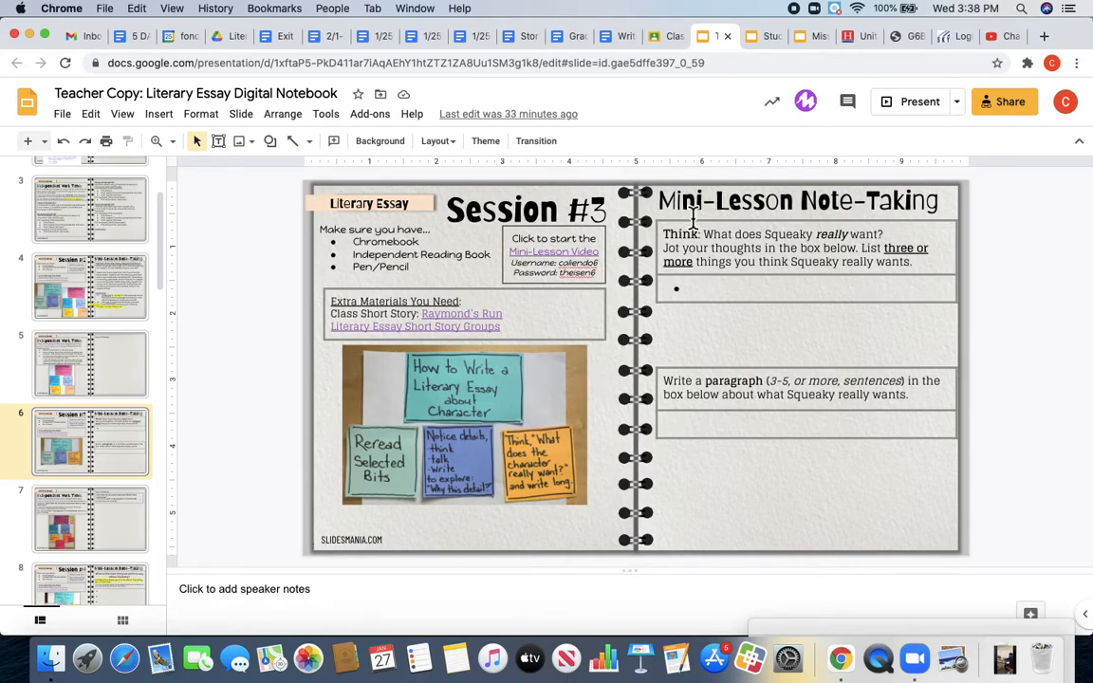
mouse_move(854, 403)
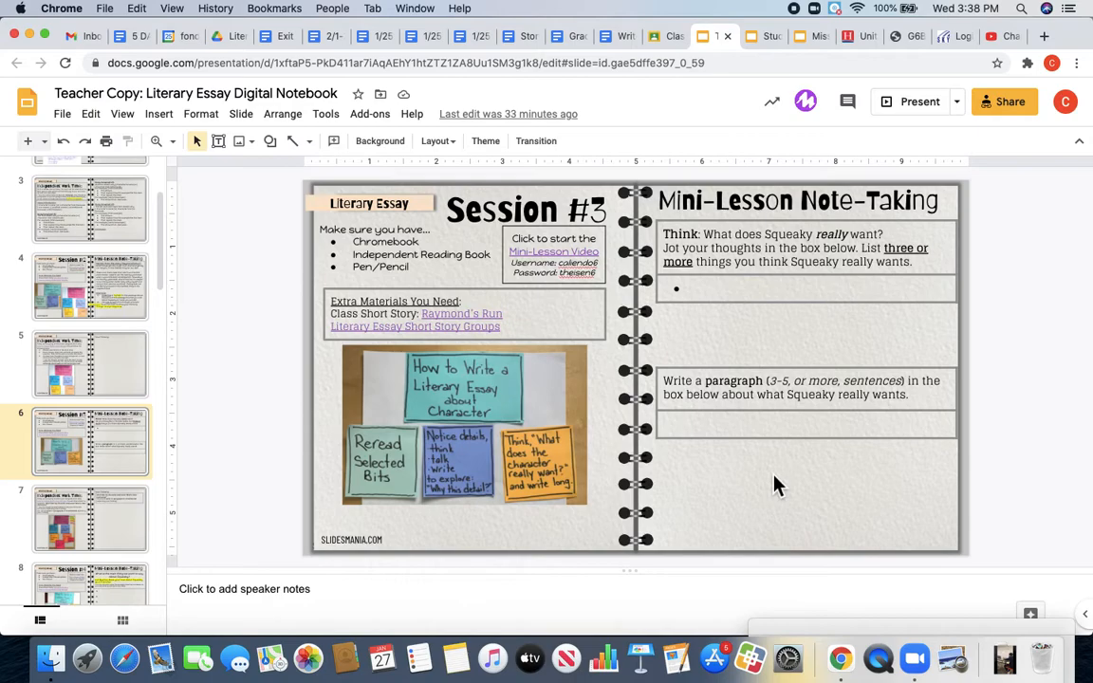
mouse_move(780, 242)
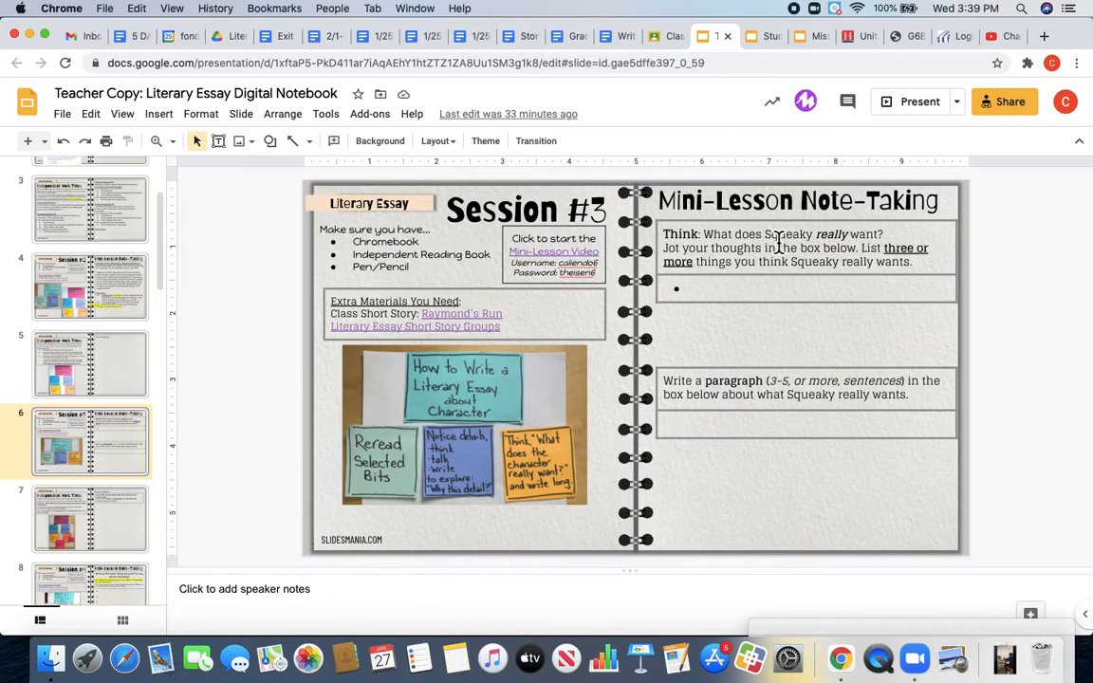
mouse_move(740, 311)
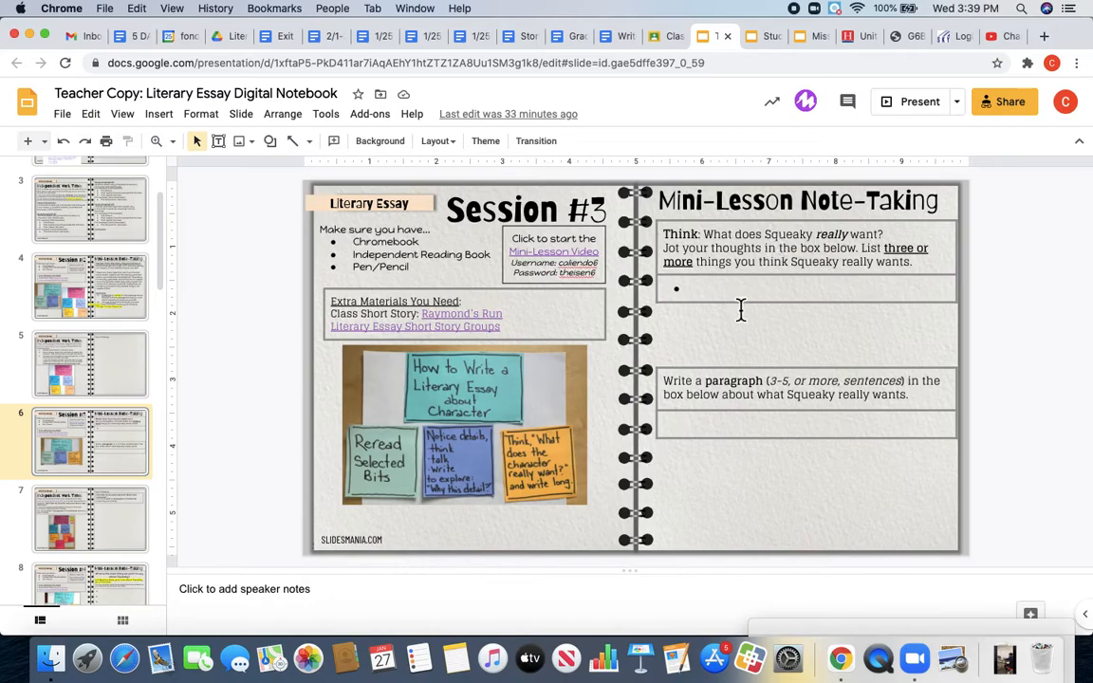
click(740, 303)
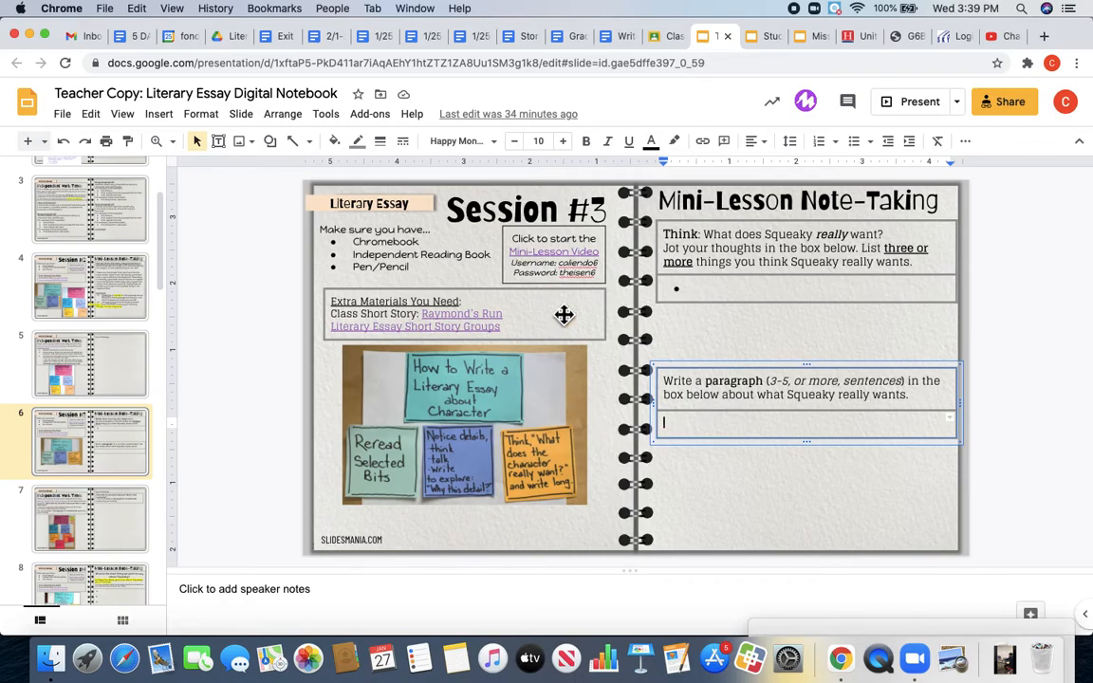
mouse_move(110, 526)
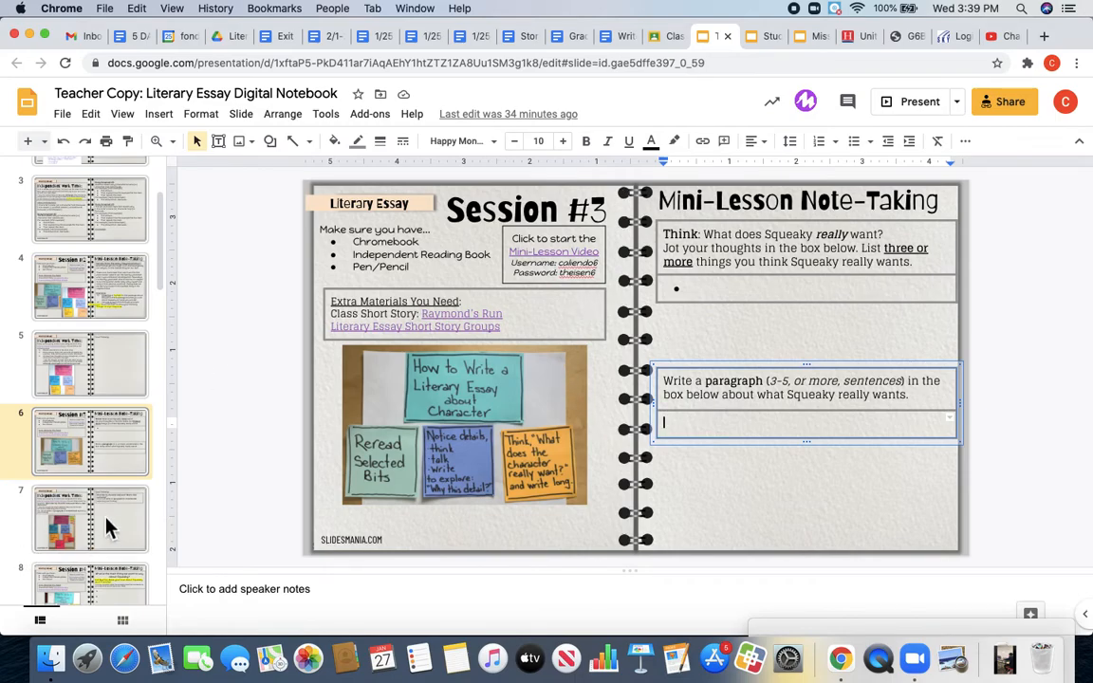
click(91, 520)
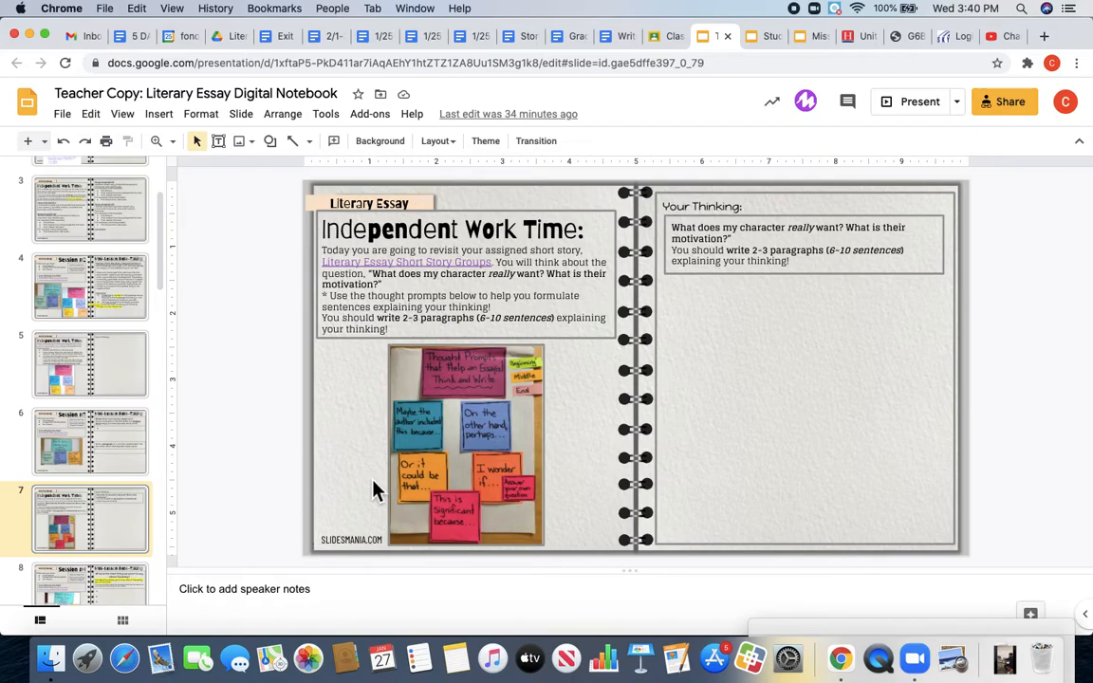
mouse_move(556, 401)
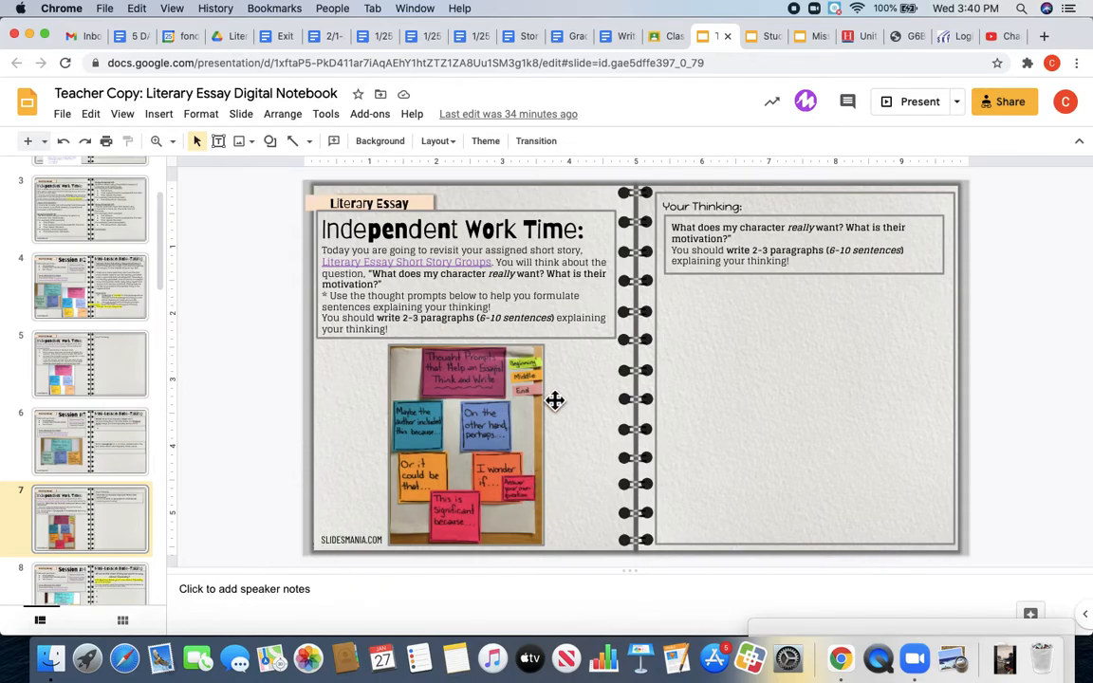
mouse_move(451, 327)
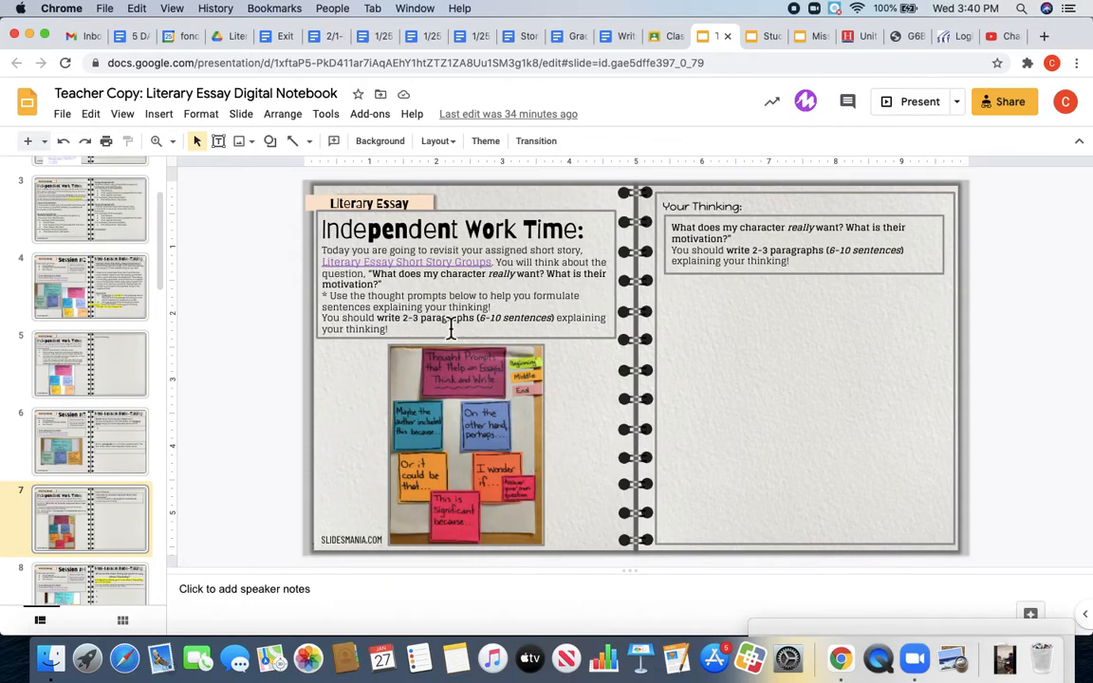
mouse_move(442, 406)
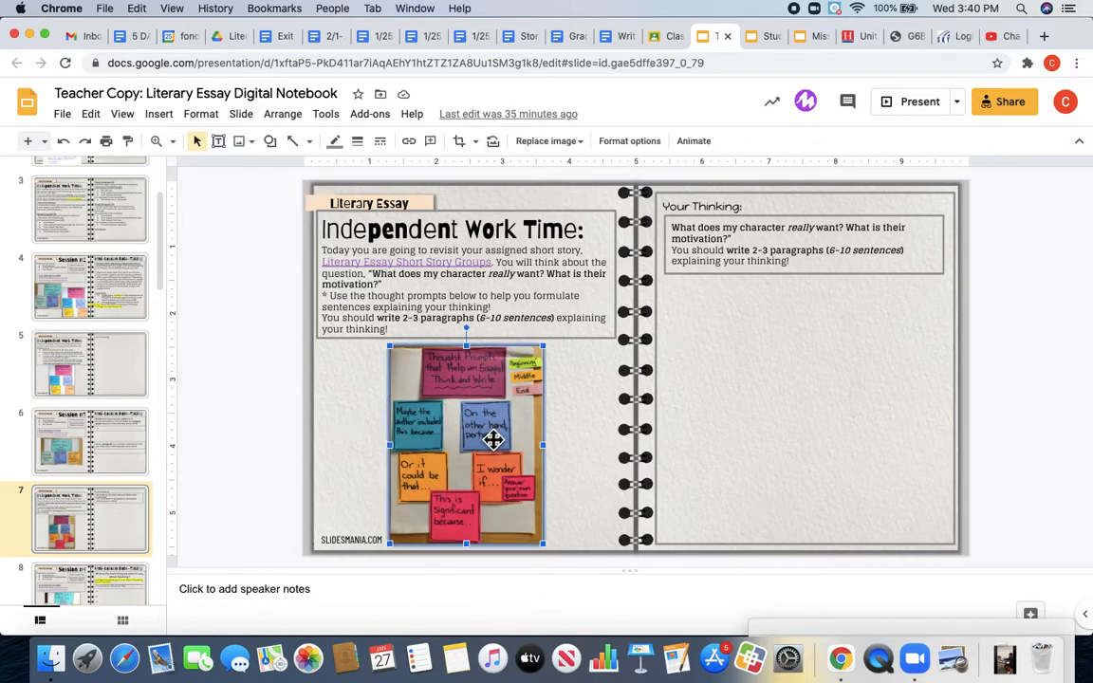
mouse_move(501, 450)
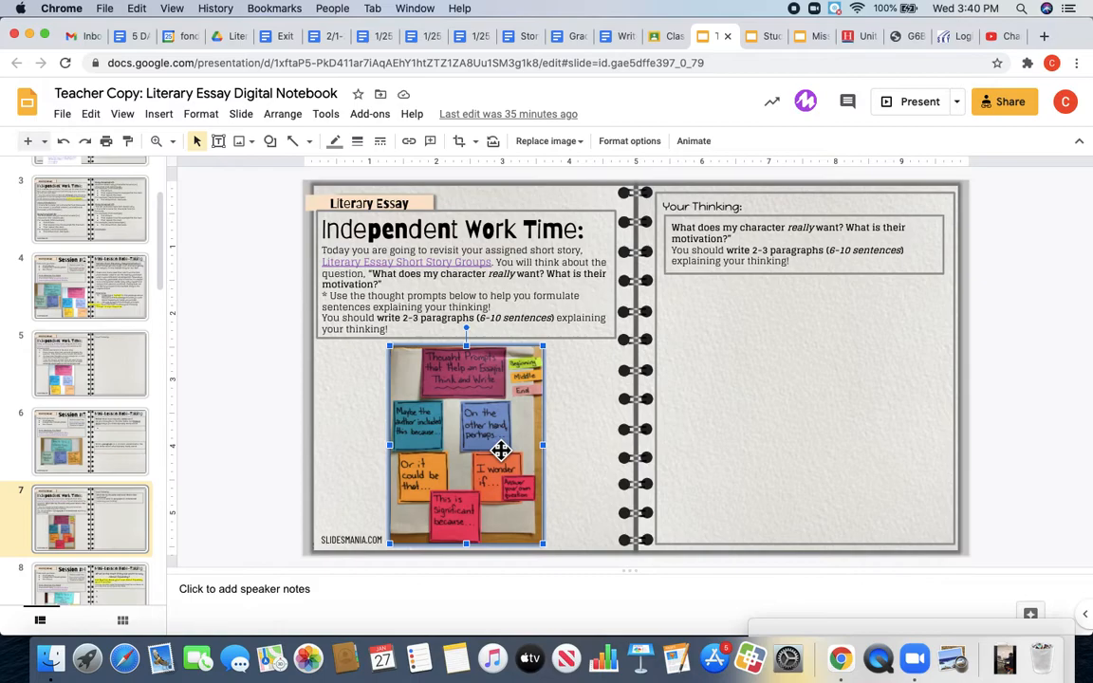
click(619, 421)
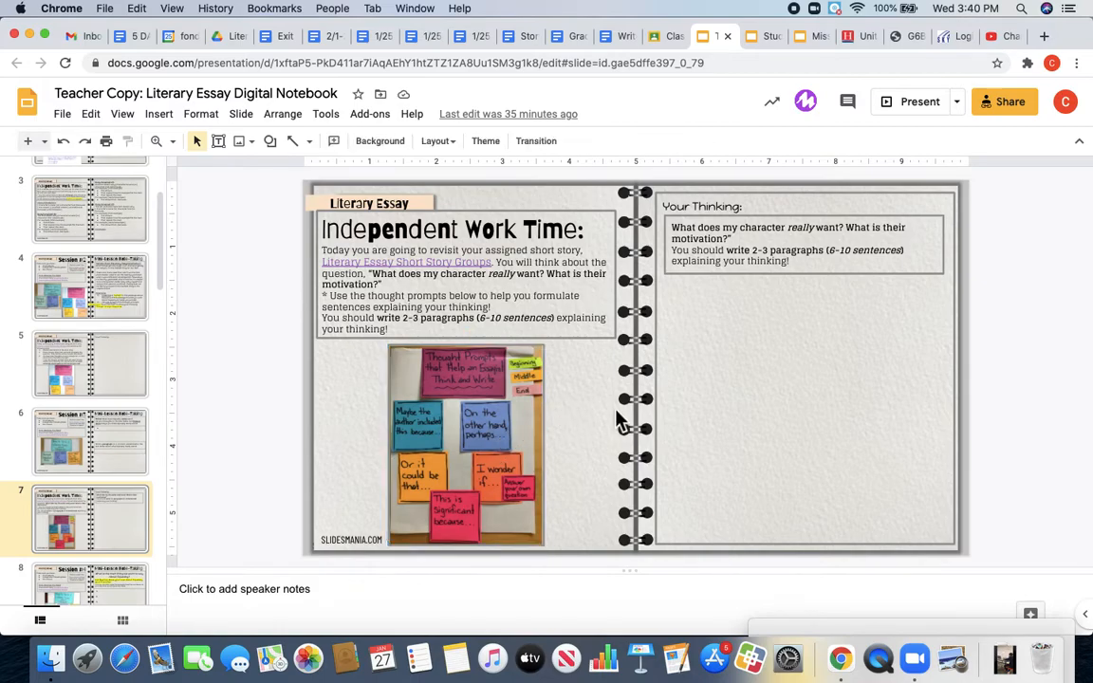
mouse_move(781, 304)
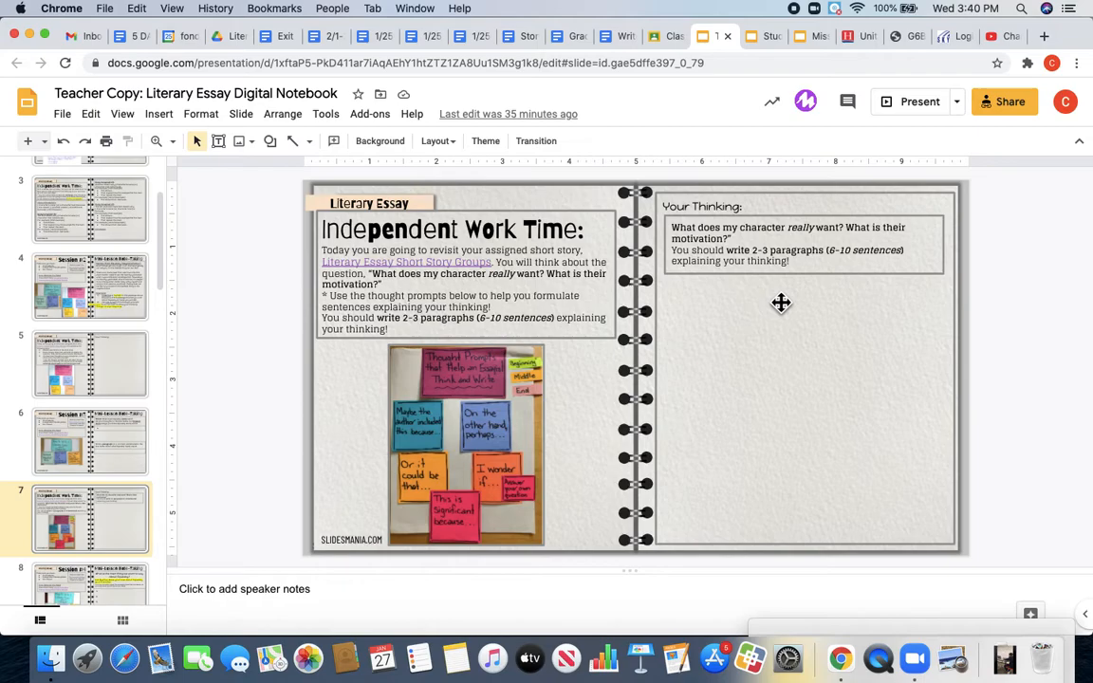
click(782, 304)
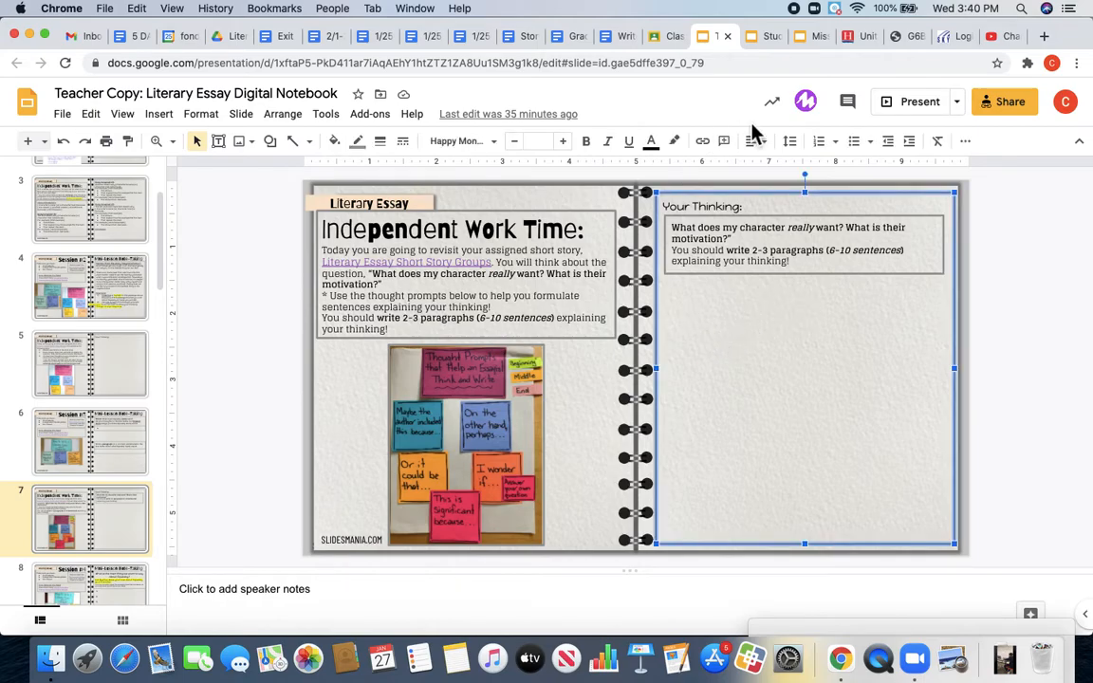
click(676, 300)
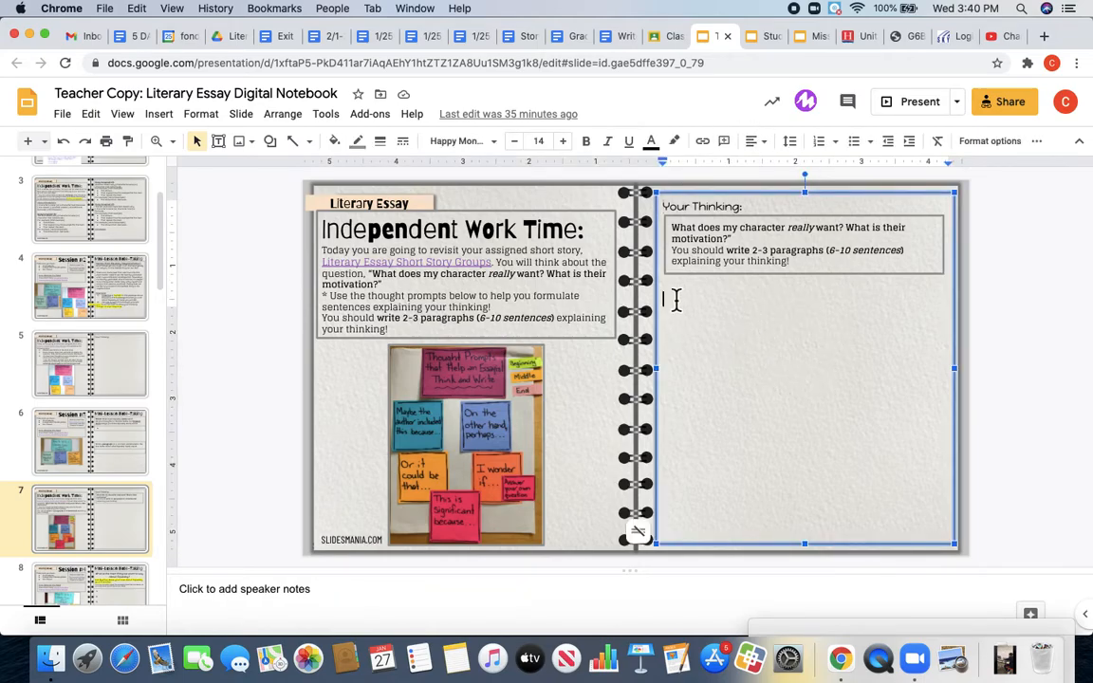